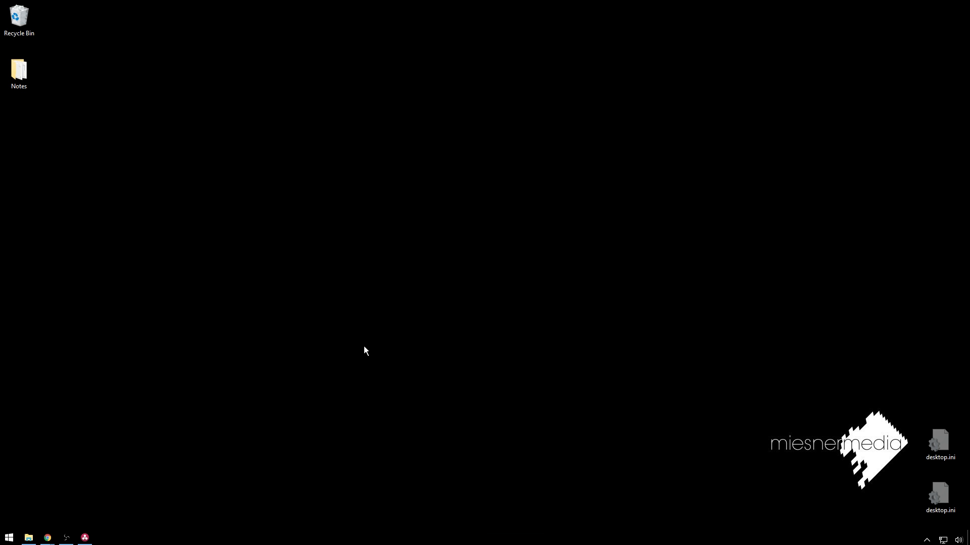
mouse_move(113, 464)
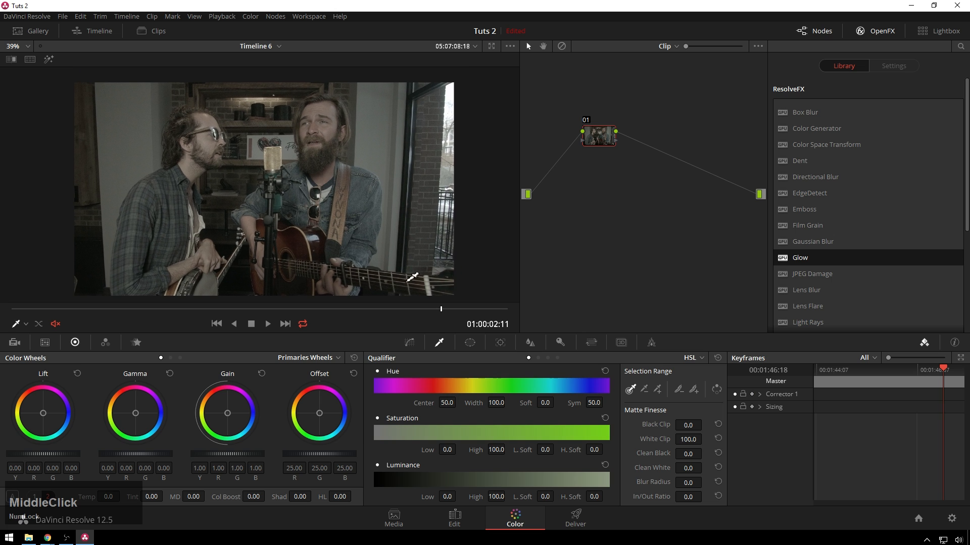
- Apply a House LUTs Log look LUT to node 01 and raise Offset to 34.50
left_click(252, 309)
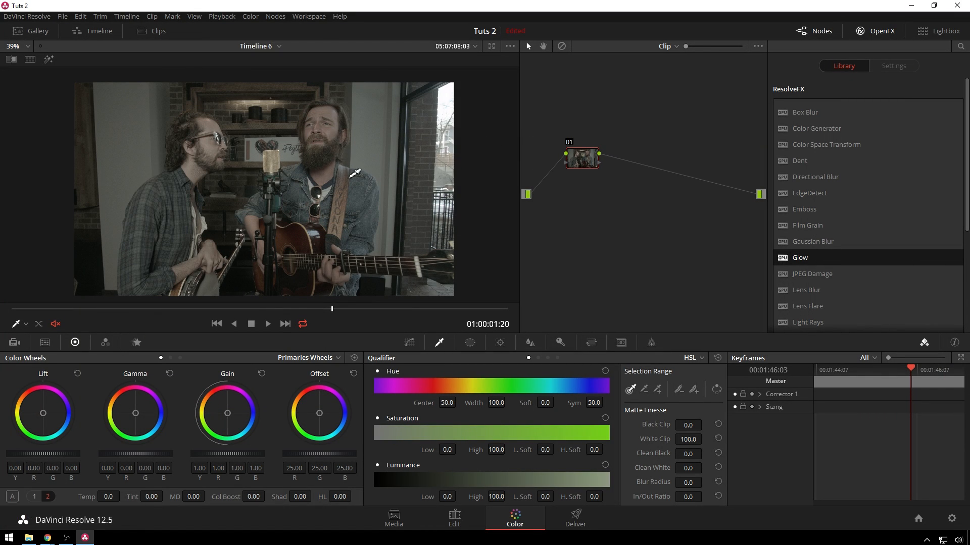
right_click(581, 158)
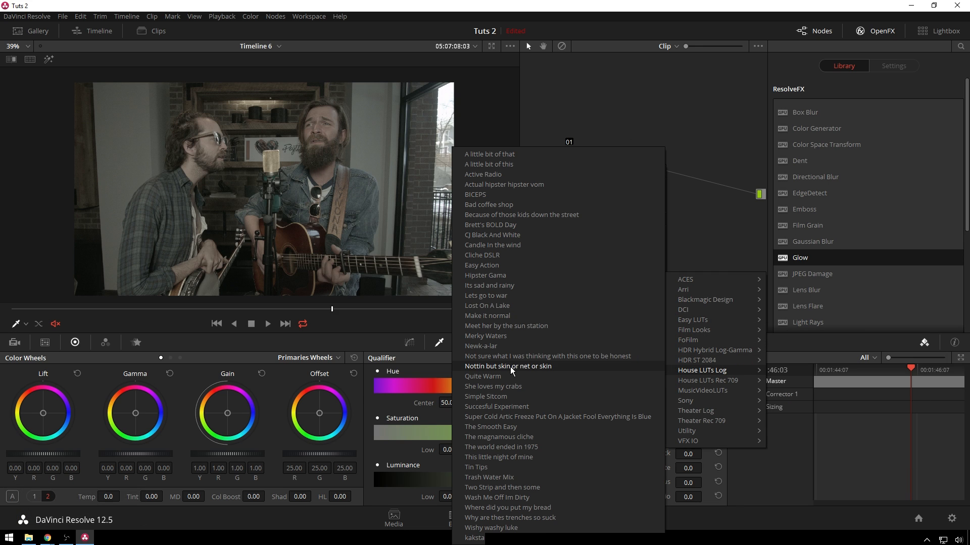
mouse_move(513, 356)
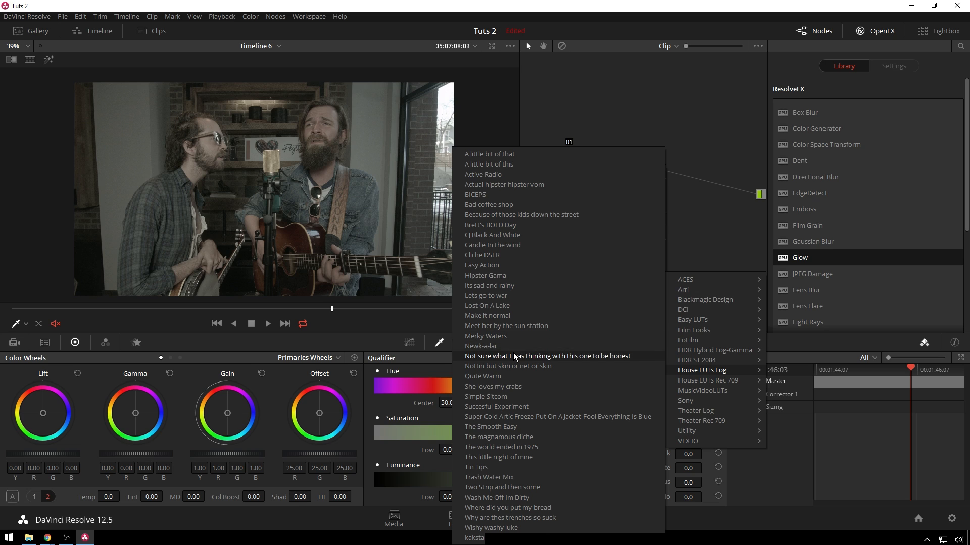
mouse_move(489, 284)
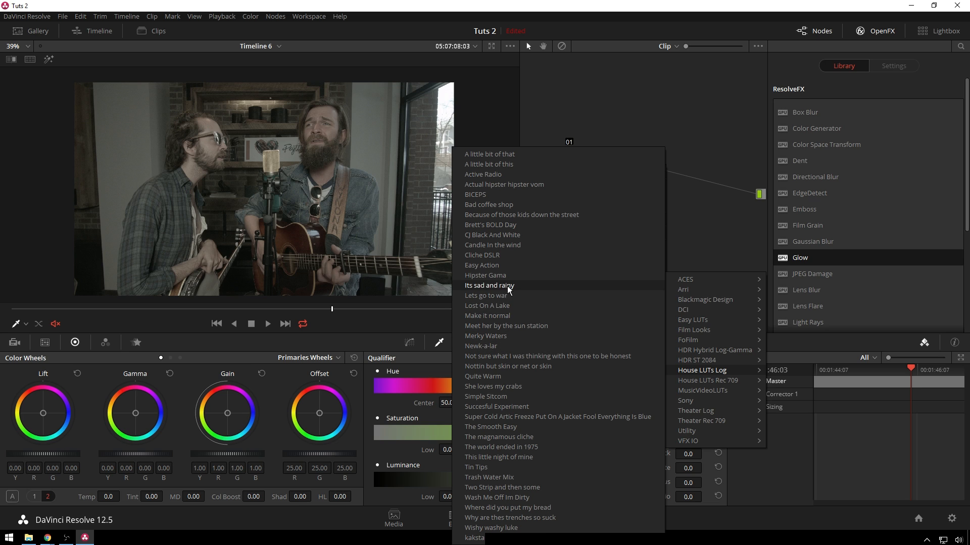
left_click(489, 284)
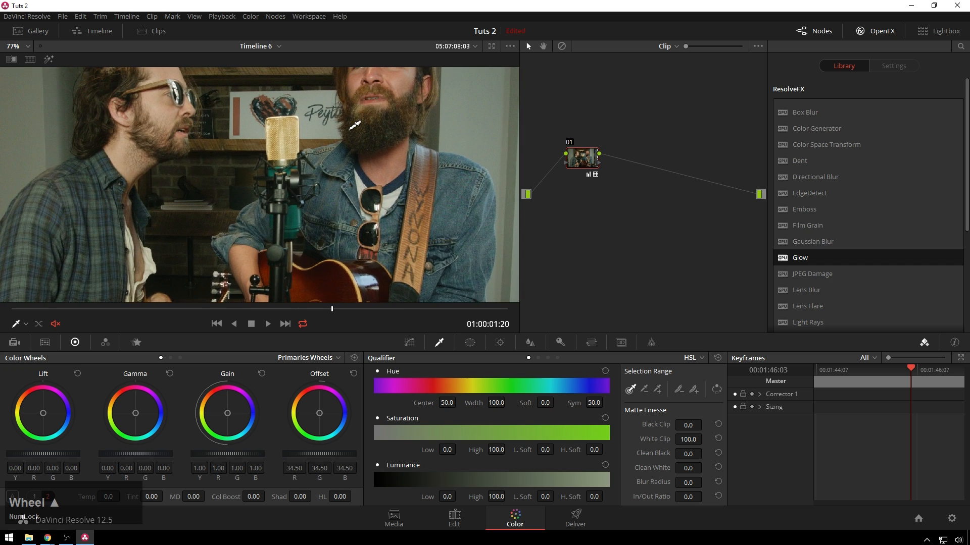
- Move the playhead near the clip start and add serial node 02 after node 01
left_click(228, 308)
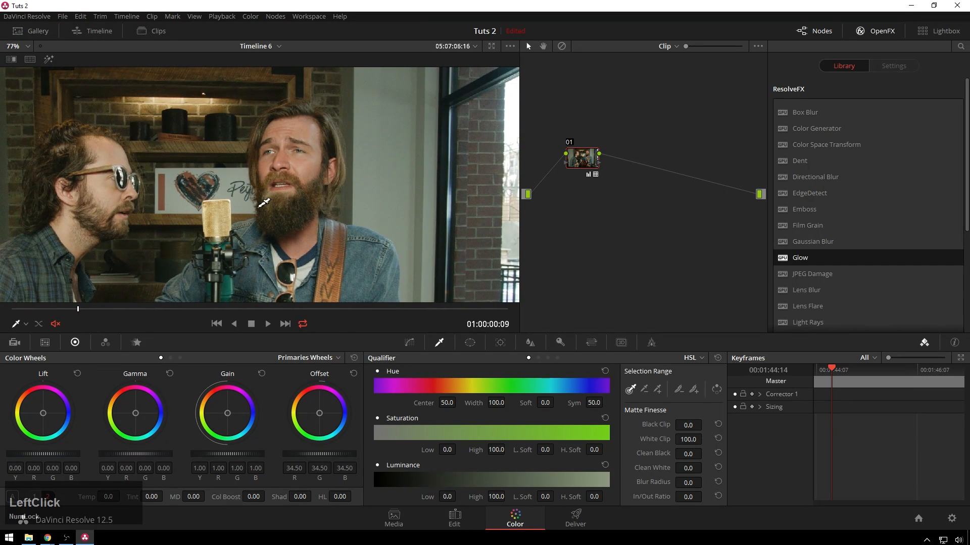
scroll("down", 3)
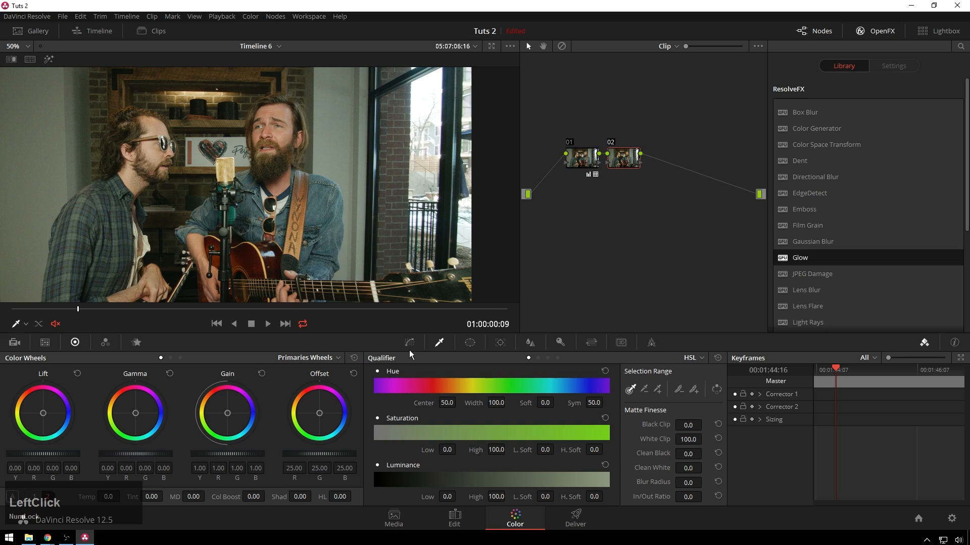
- Switch node 02's Curves palette to Hue Vs Sat mode
left_click(408, 342)
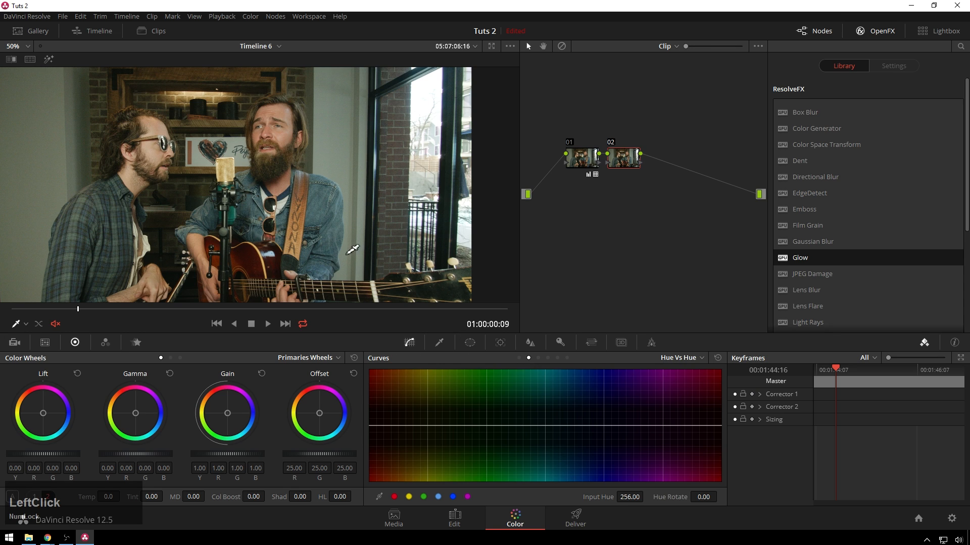
left_click(389, 425)
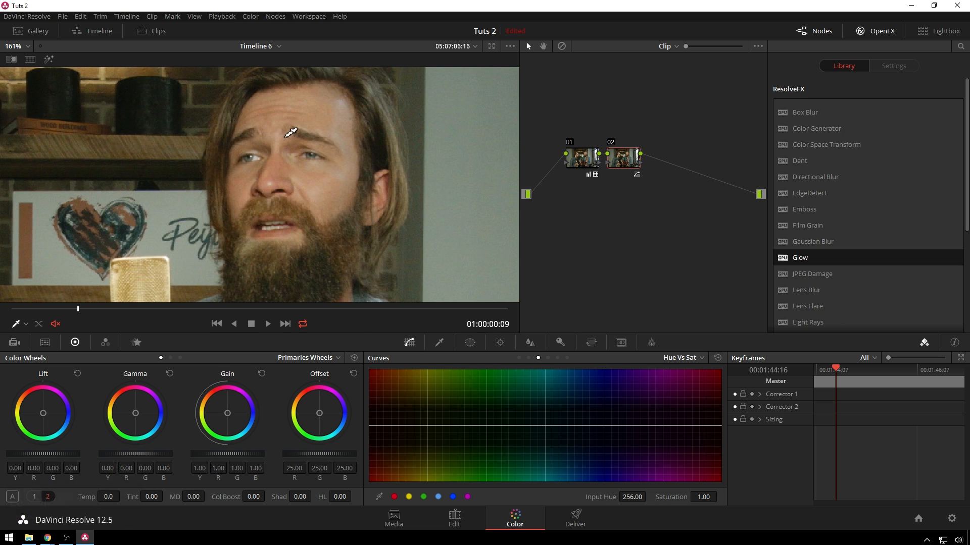
- Sample the skin tone onto the Hue Vs Sat curve, pull it to 0.88, and add node 03
left_click(390, 425)
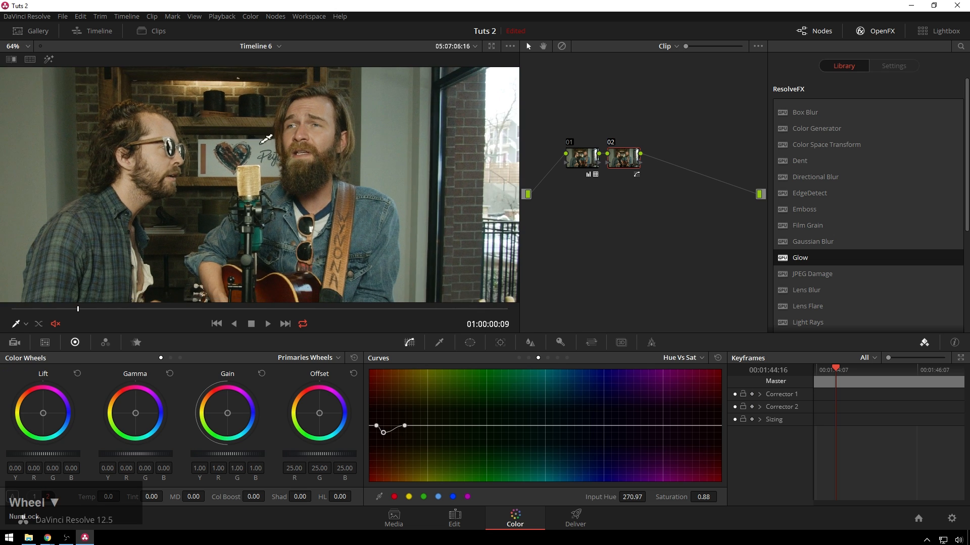
middle_click(260, 186)
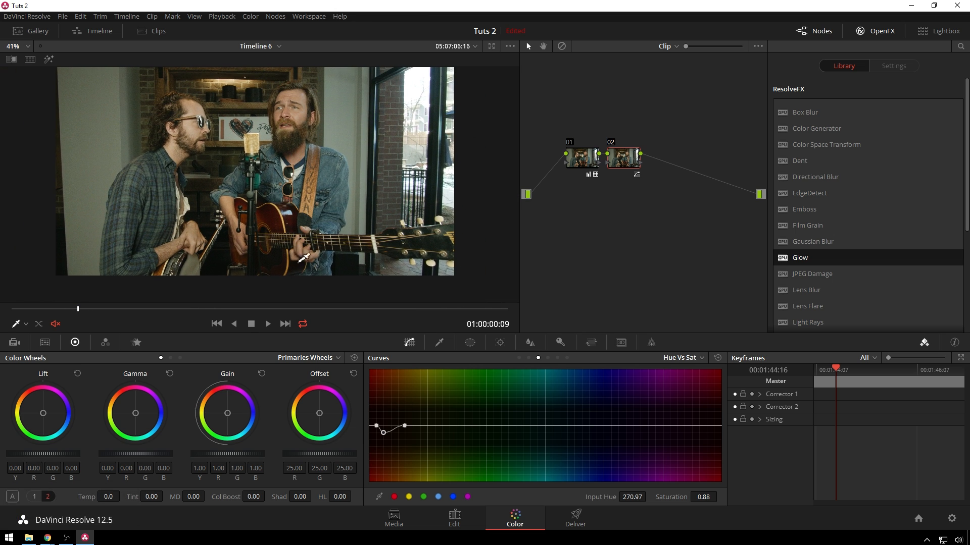
key("space")
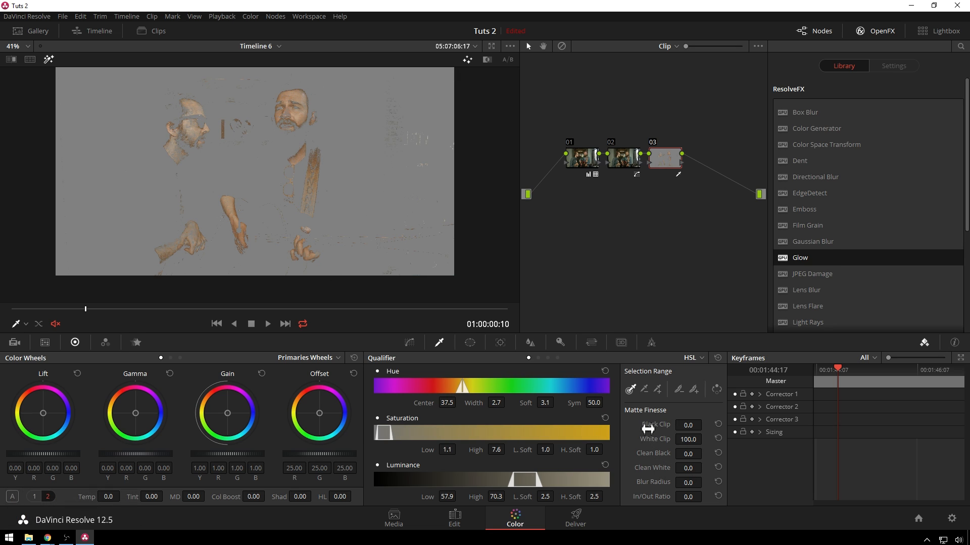
mouse_move(657, 416)
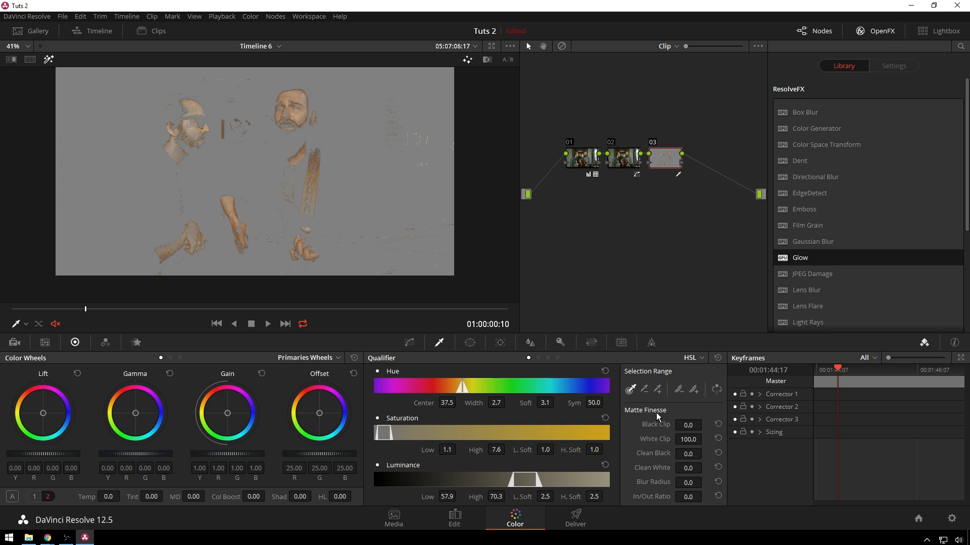
mouse_move(246, 147)
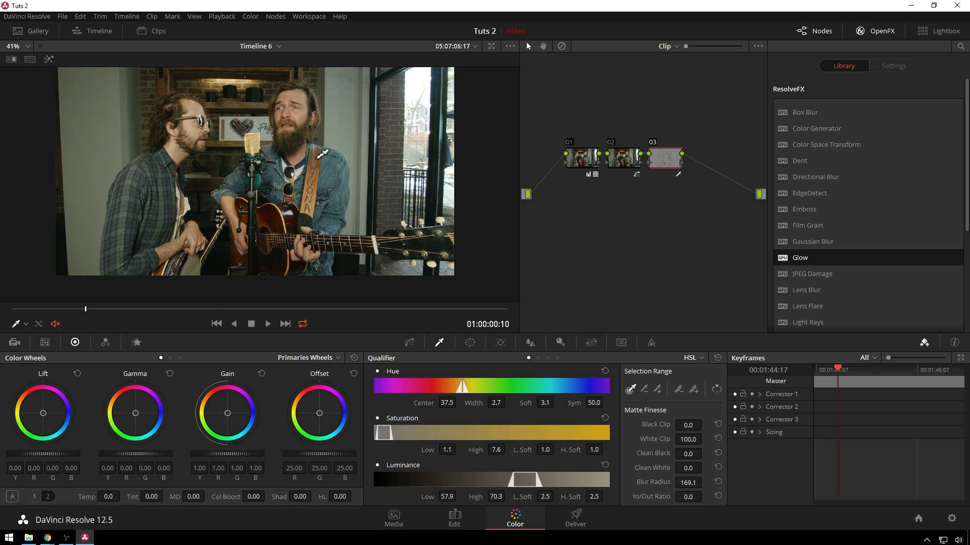
mouse_move(52, 504)
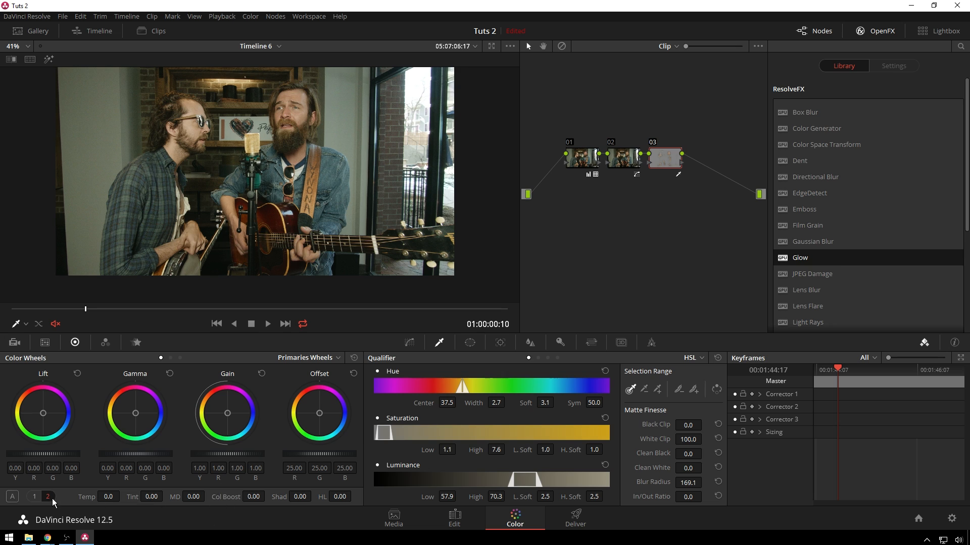
- On node 03, lower Sat to 41.20 and raise midtone detail to 27.50
left_click(34, 496)
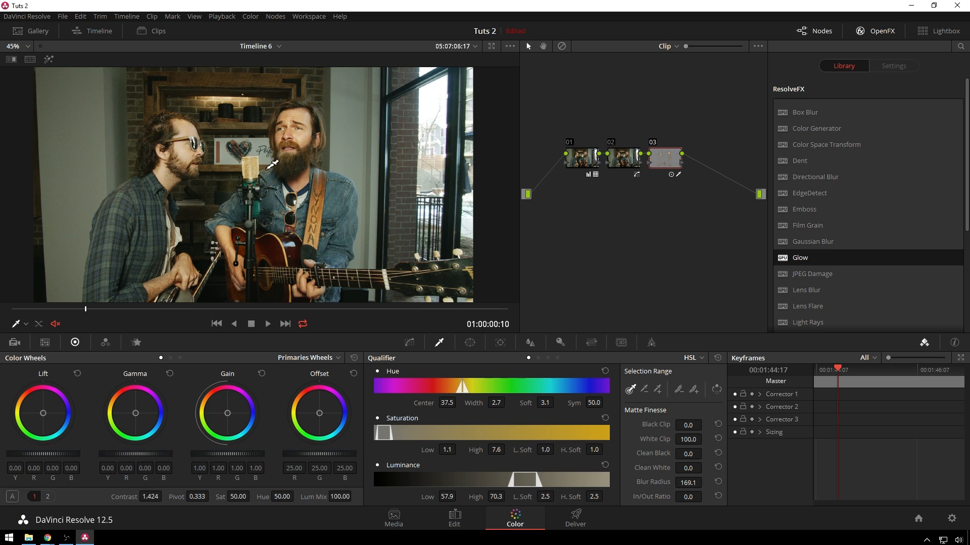
left_click(238, 497)
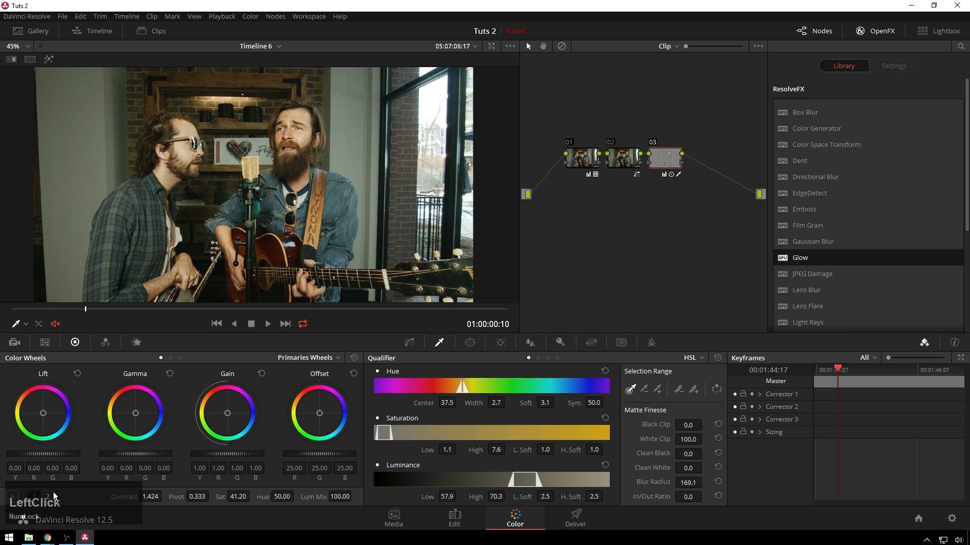
left_click(47, 496)
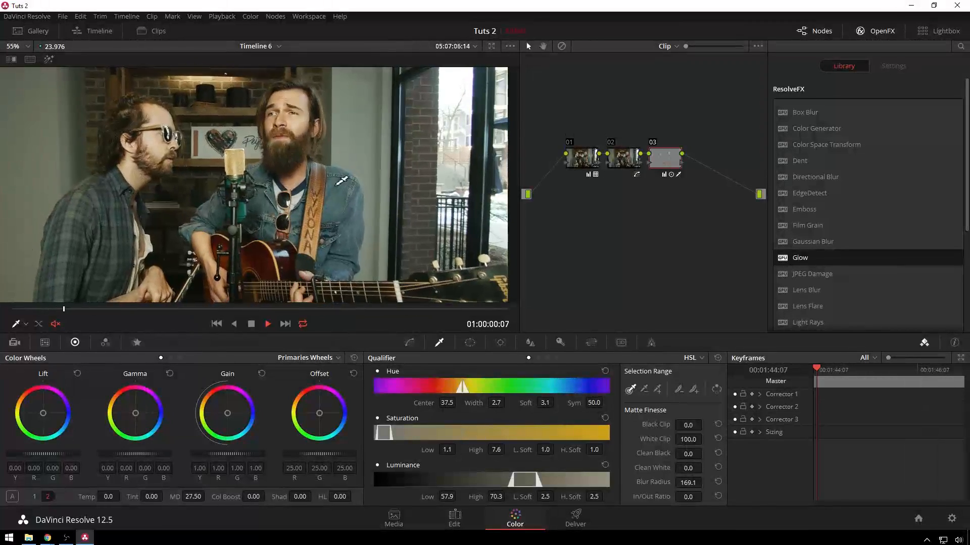
key("space")
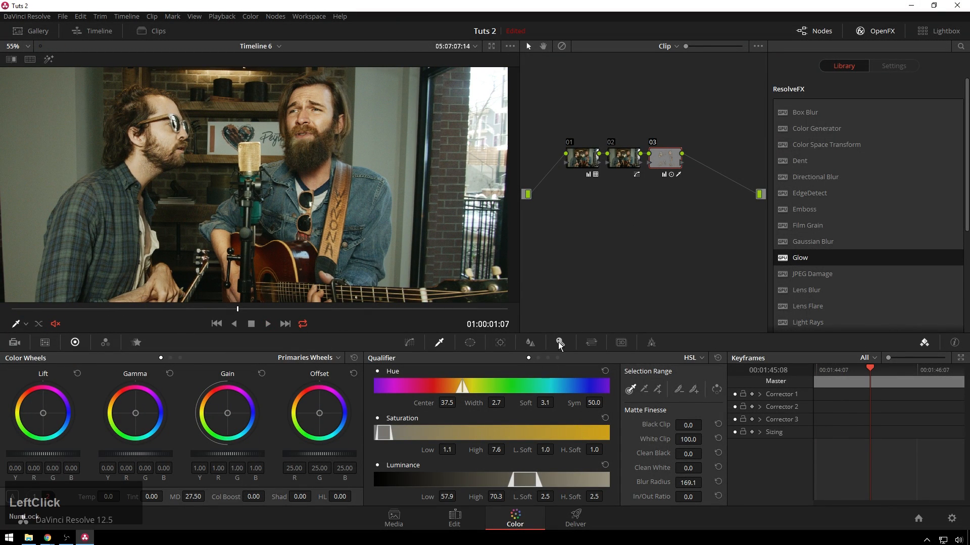
left_click(558, 343)
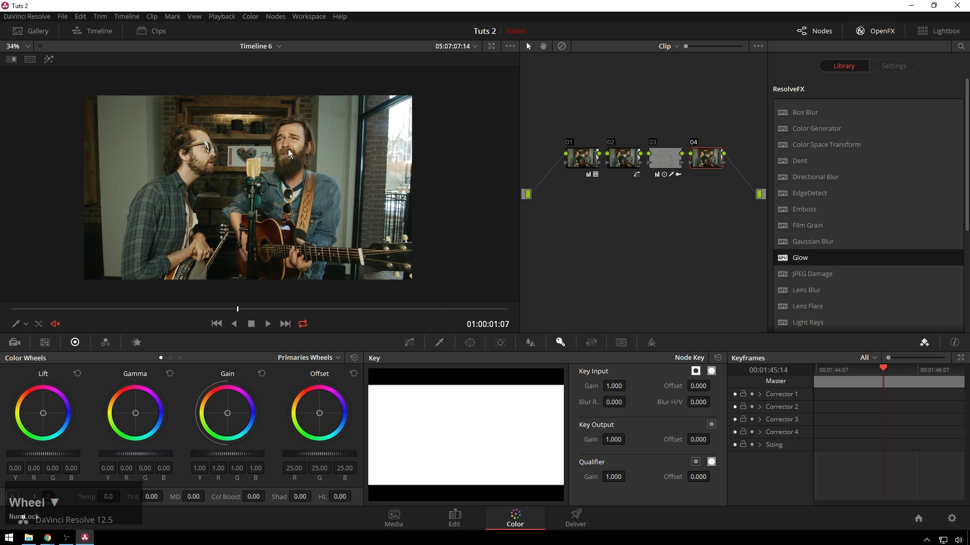
- Add a Gradient window to node 04, then rotate it and soften its feather
left_click(471, 342)
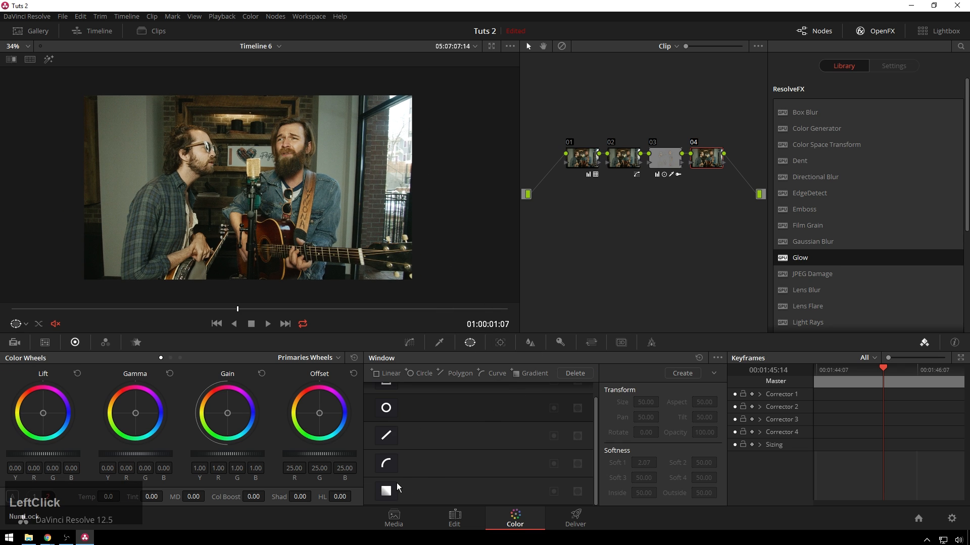
left_click(385, 491)
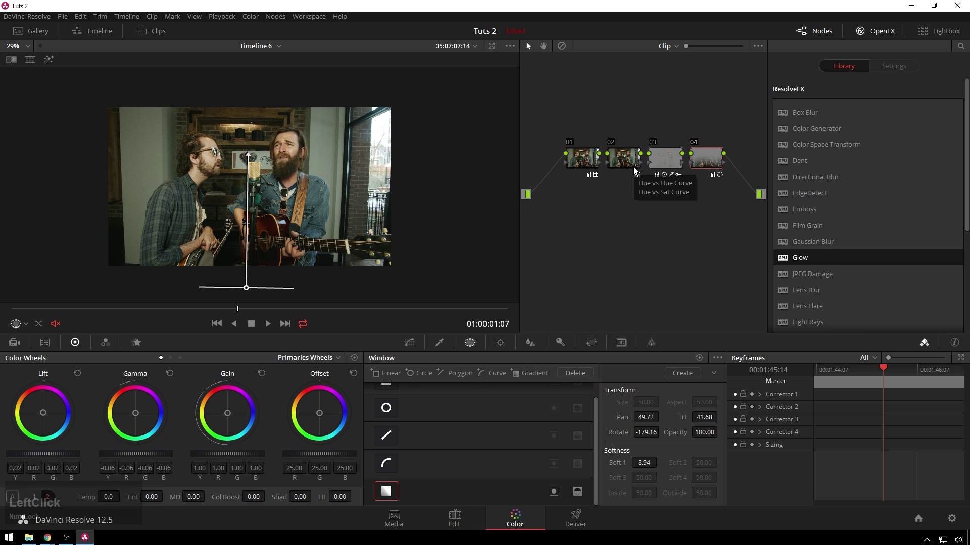
left_click(385, 408)
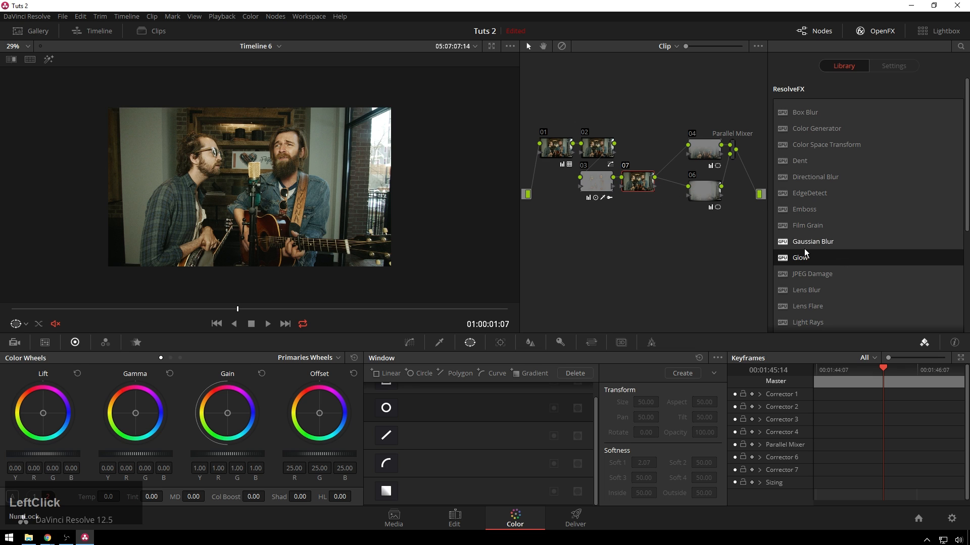
- Apply the OpenFX Glow effect to node 07 and select the Parallel Mixer output
double_click(800, 257)
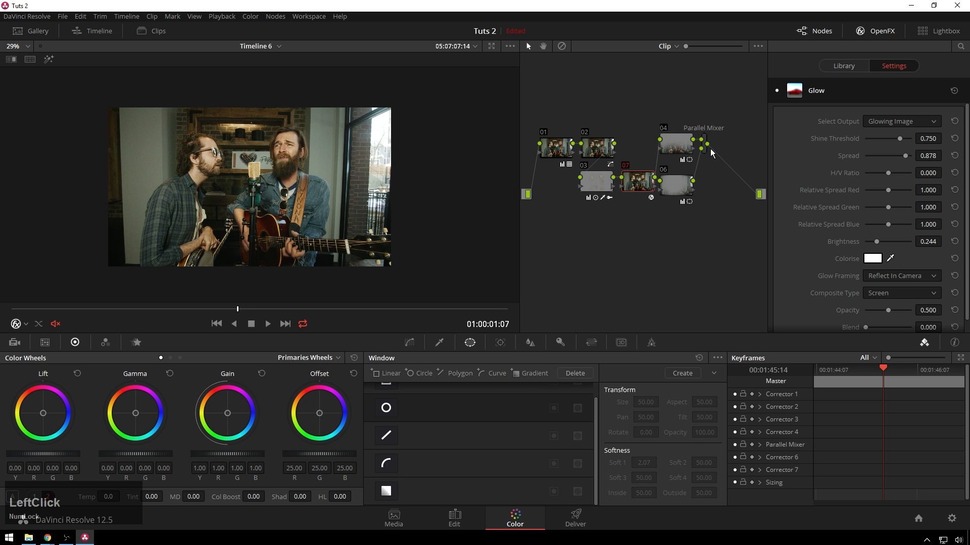
left_click(842, 66)
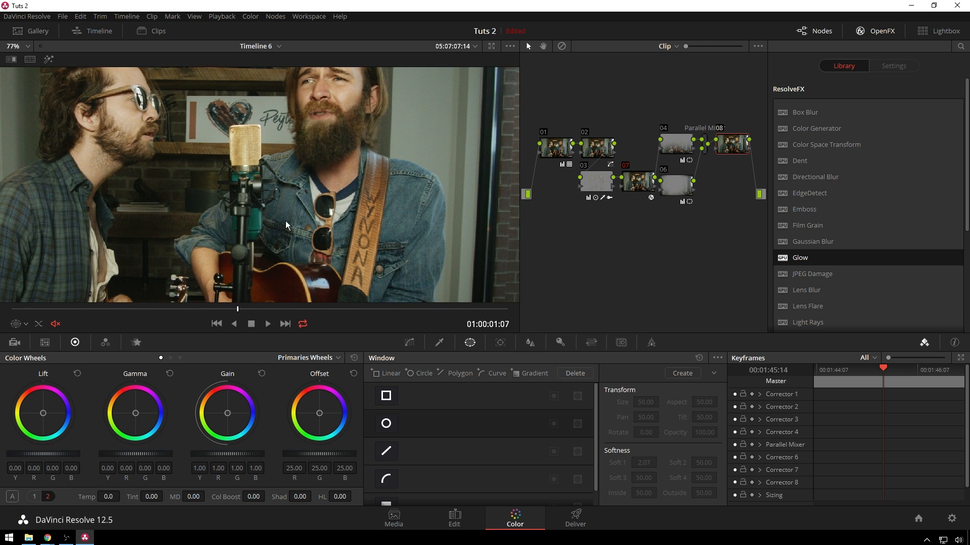
mouse_move(245, 197)
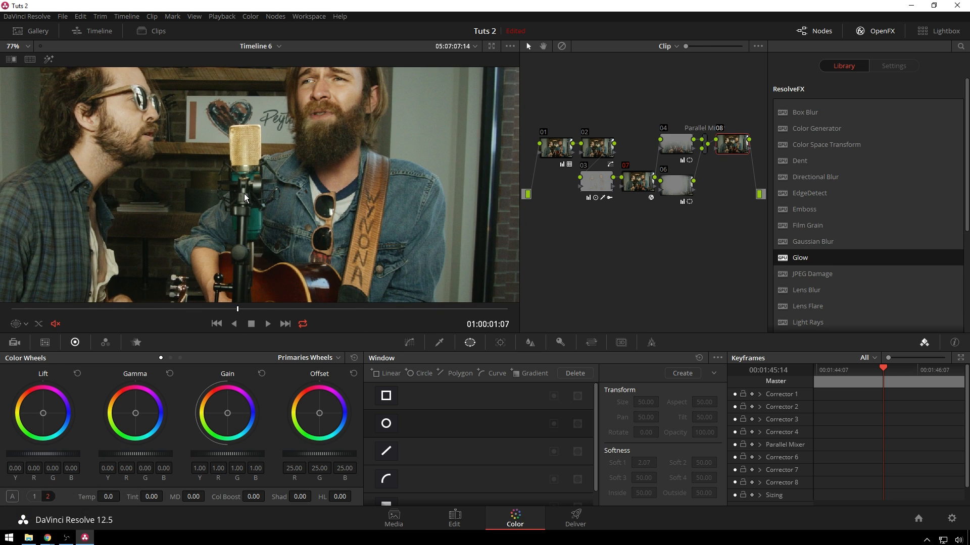
- On node 08, key the microphone's narrow teal hue and draw a window around it
scroll("up", 3)
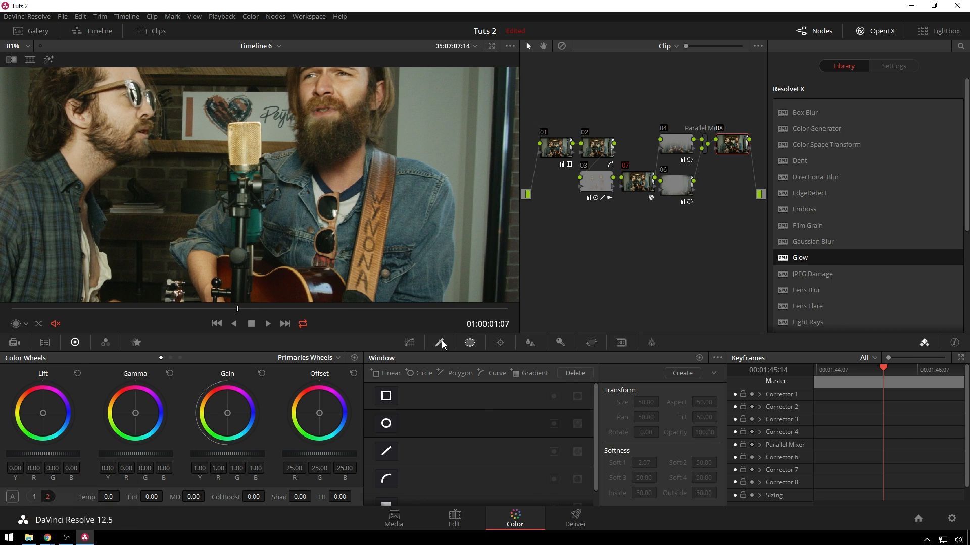
mouse_move(284, 176)
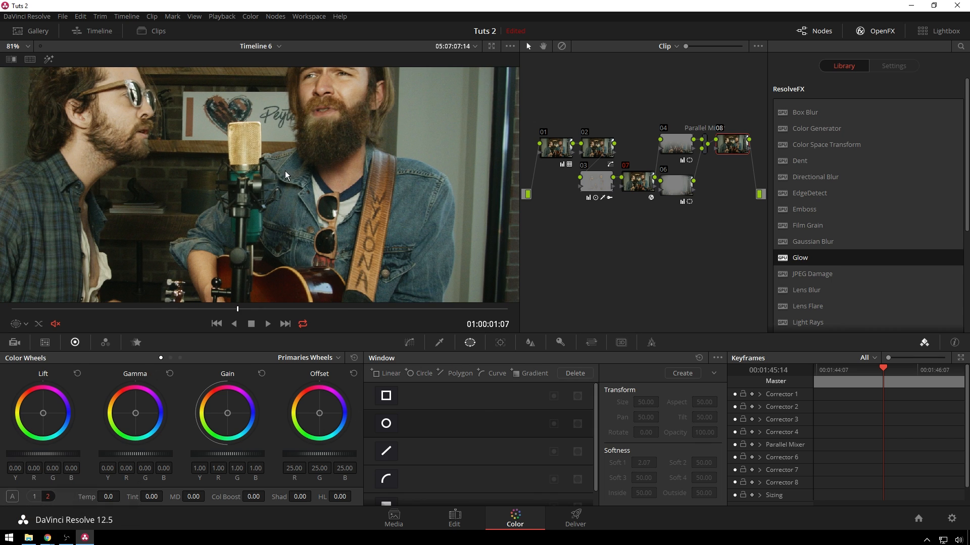
mouse_move(491, 347)
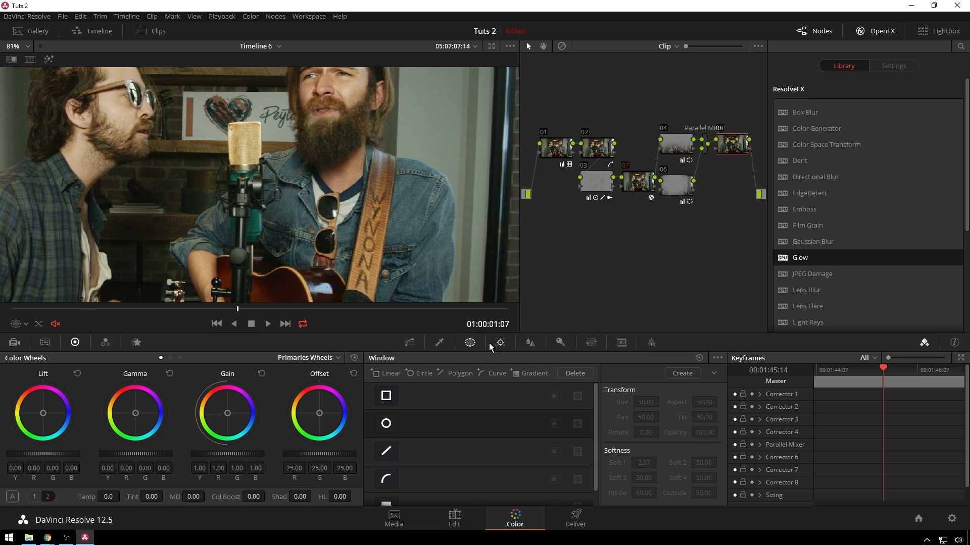
left_click(438, 342)
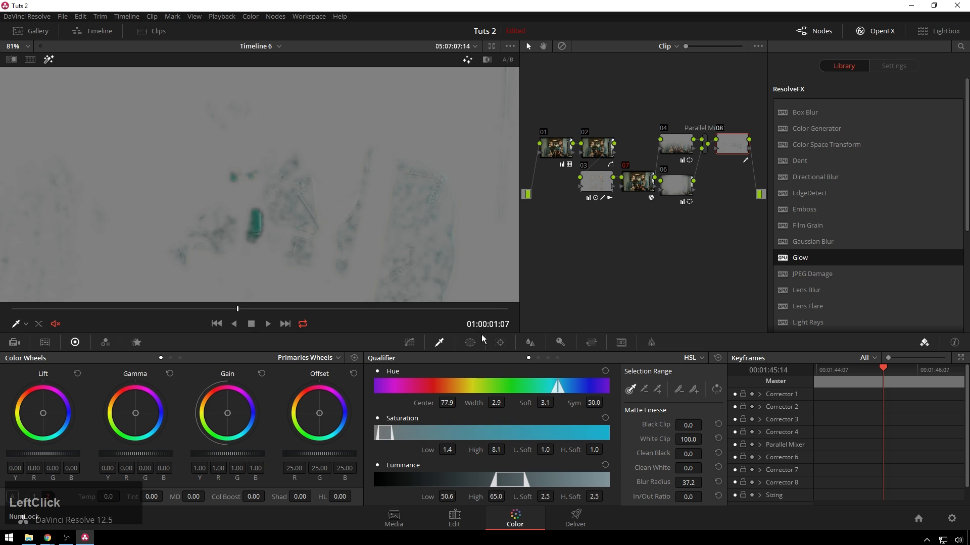
left_click(469, 342)
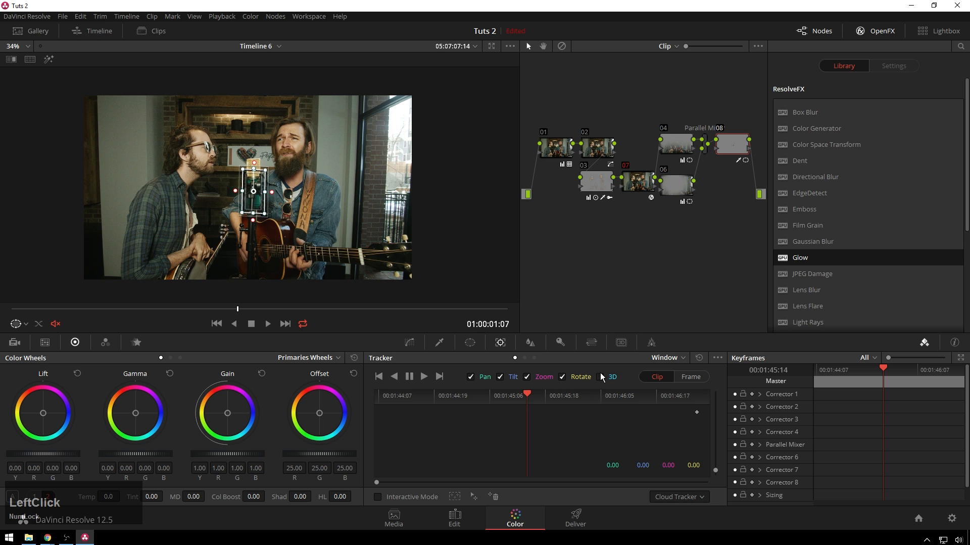
- Track node 08's microphone window forward, then in reverse, across the clip
left_click(438, 377)
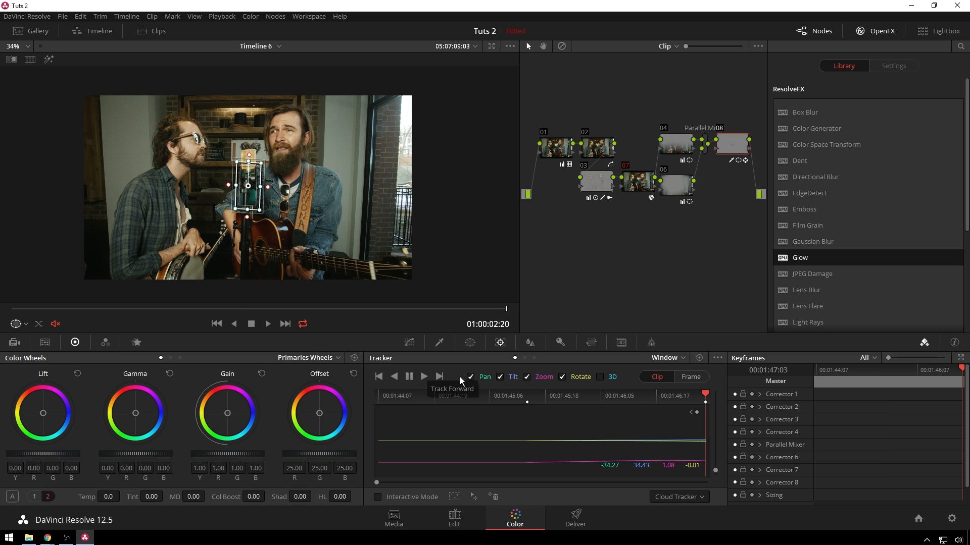
left_click(527, 396)
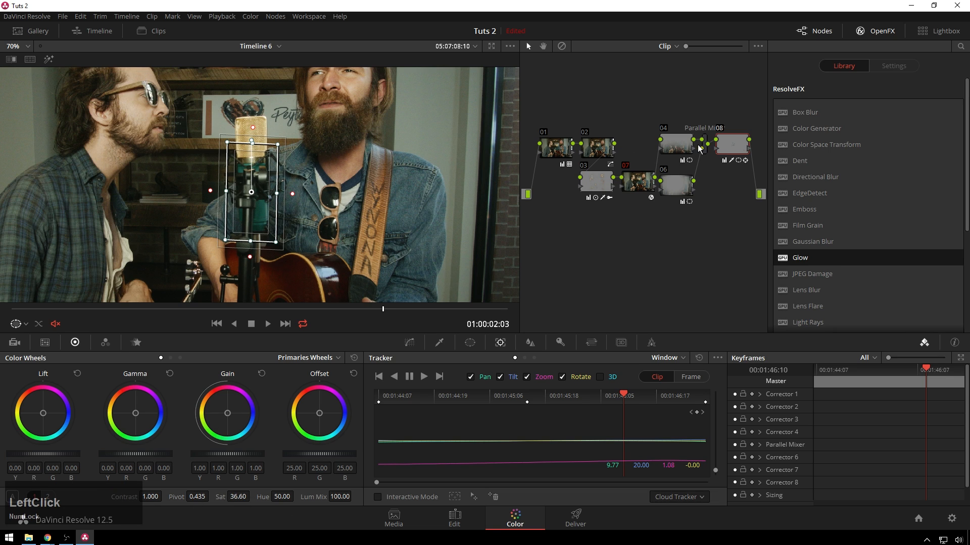
- Set node 08's saturation to 29.00 and hue to 41.20, then add node 09
left_click(437, 342)
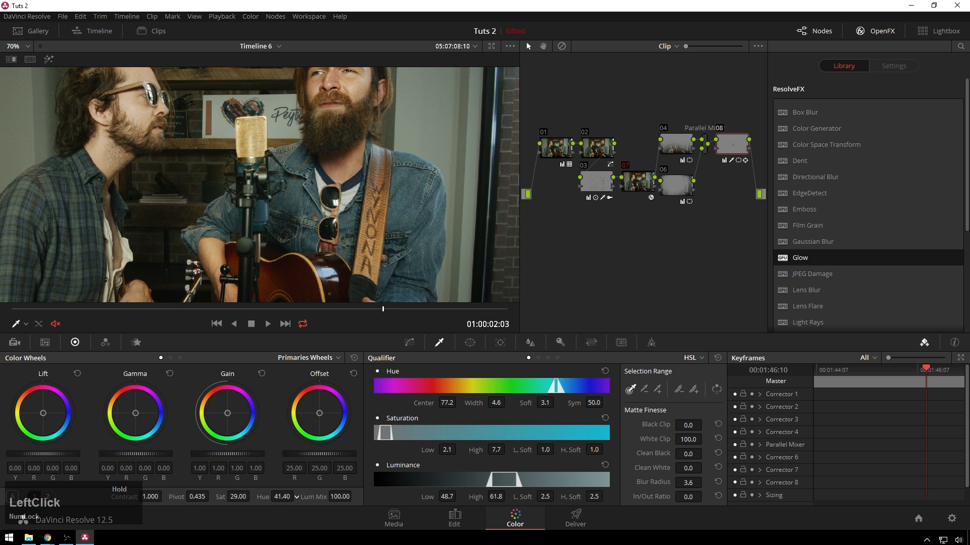
scroll("down", 3)
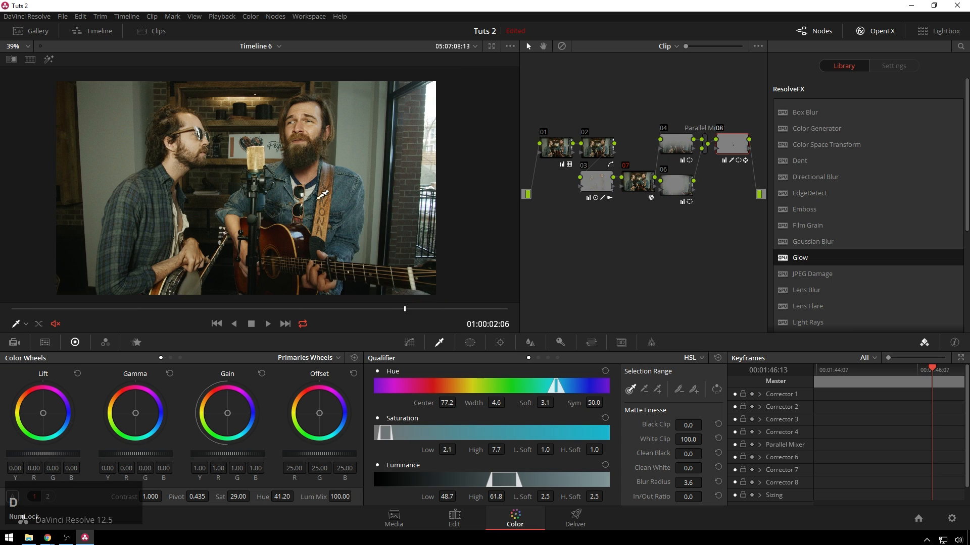
left_click(554, 147)
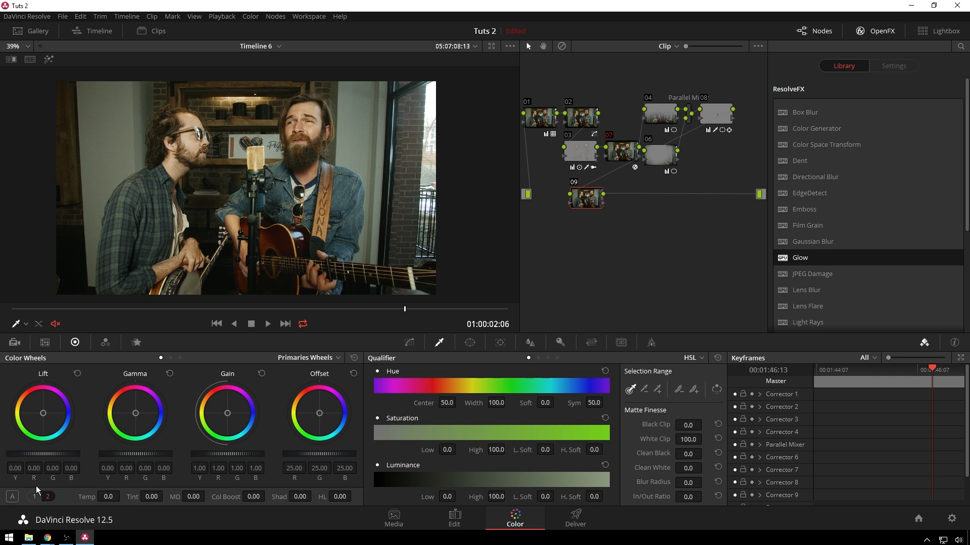
- Tick Monochrome in node 09's RGB Mixer, then raise Color Wheels contrast to 1.316
left_click(337, 358)
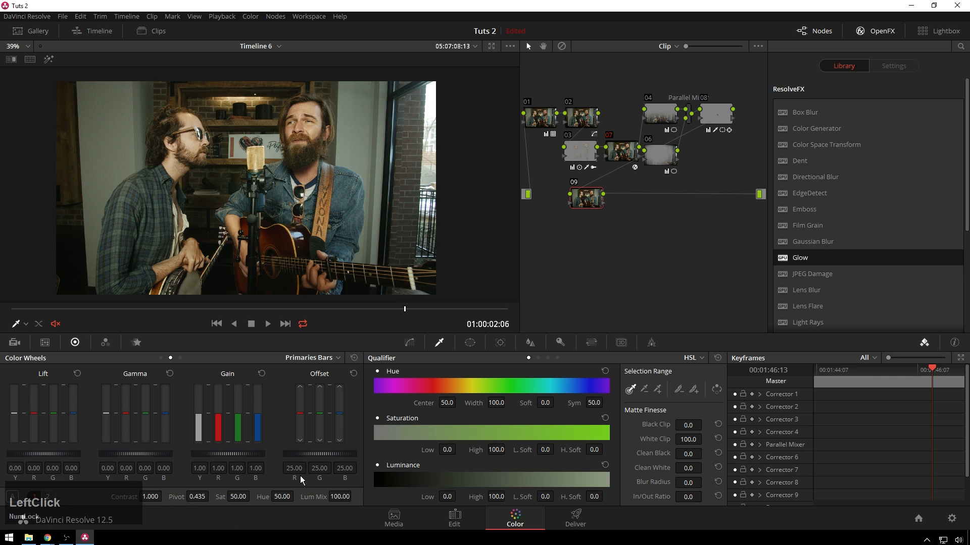
left_click(105, 342)
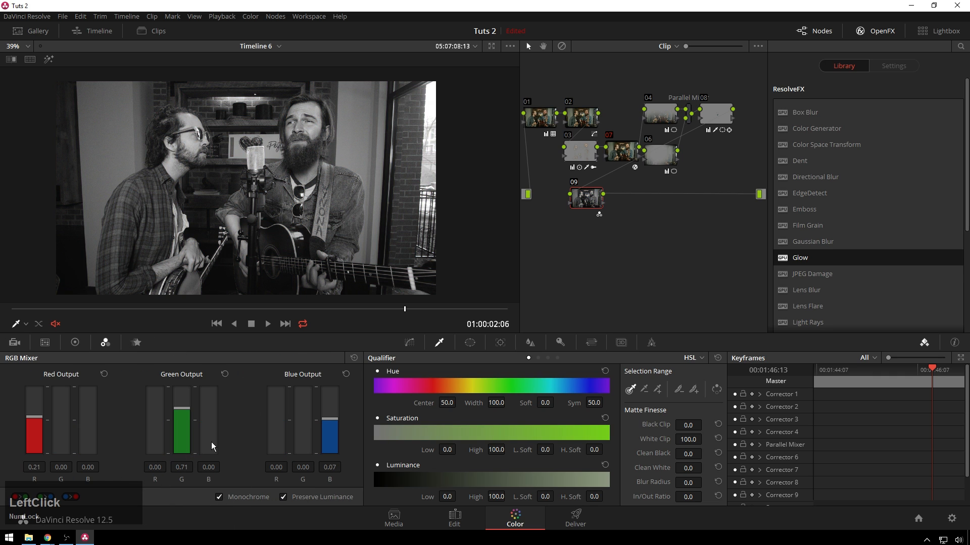
left_click(75, 342)
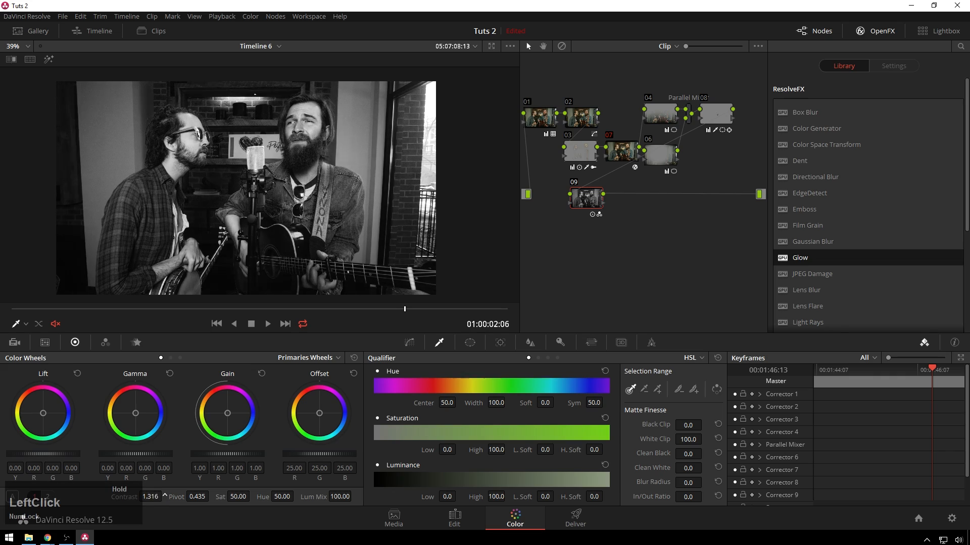